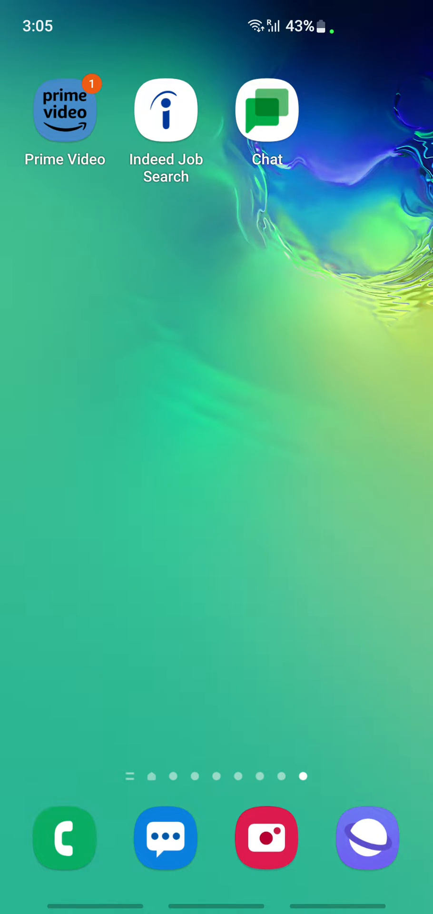
Launch Google Chat from the Android home screen.
{"action": "left_click", "coordinate": [267, 127]}
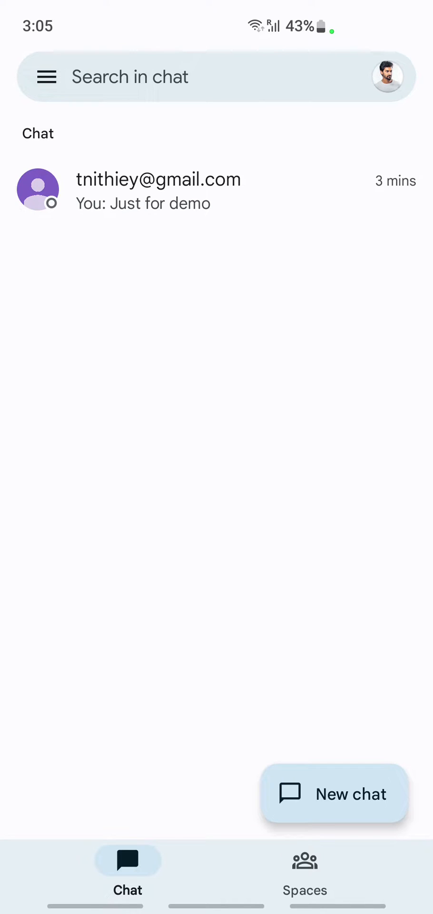
Open the single direct conversation in the chat list.
{"action": "left_click", "coordinate": [158, 190]}
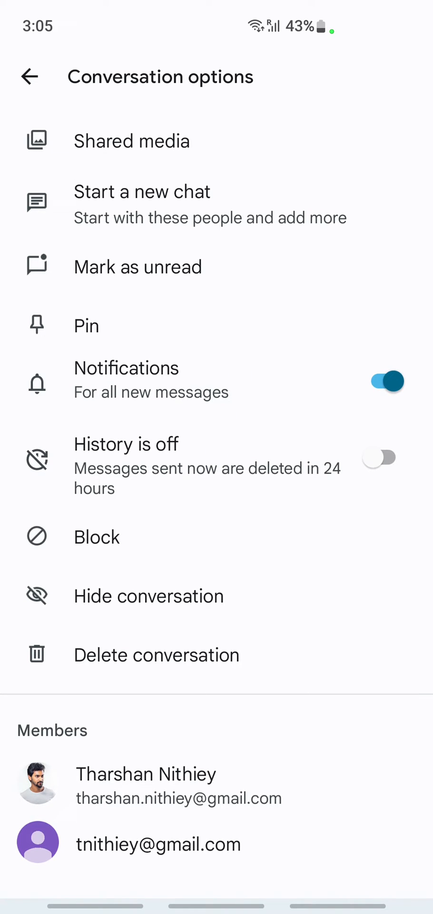
Block the contact with 'Also report' left unchecked.
{"action": "left_click", "coordinate": [97, 536]}
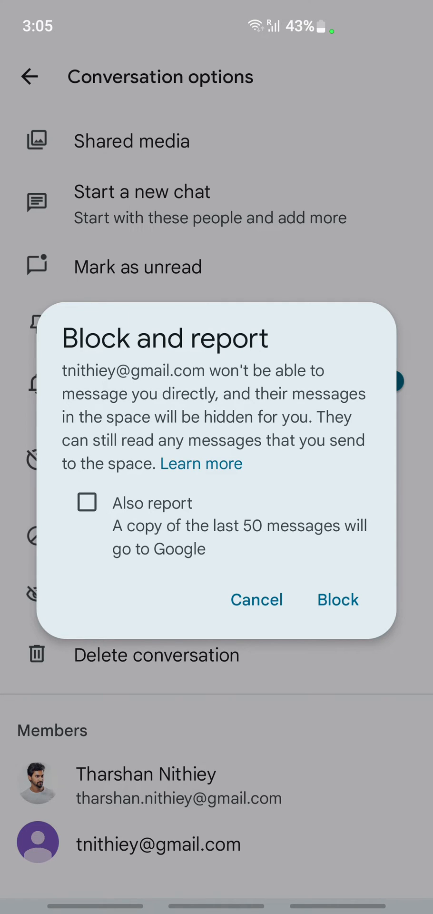
{"action": "left_click", "coordinate": [87, 501]}
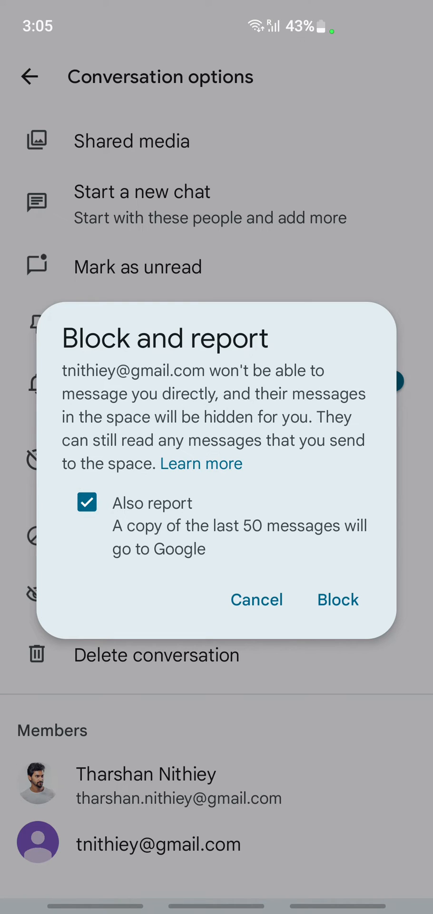
{"action": "left_click", "coordinate": [86, 502]}
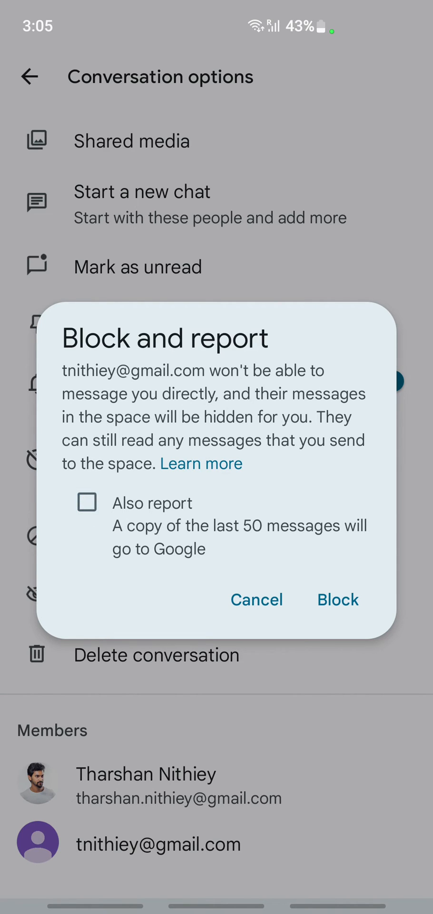
{"action": "left_click", "coordinate": [256, 599]}
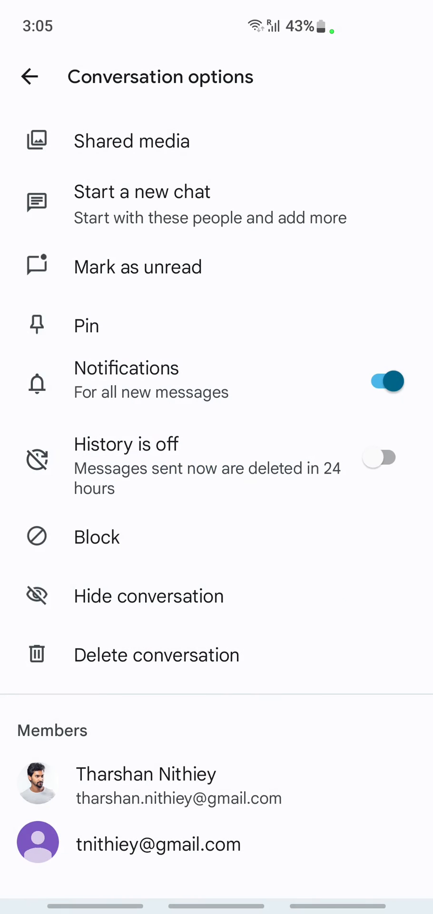